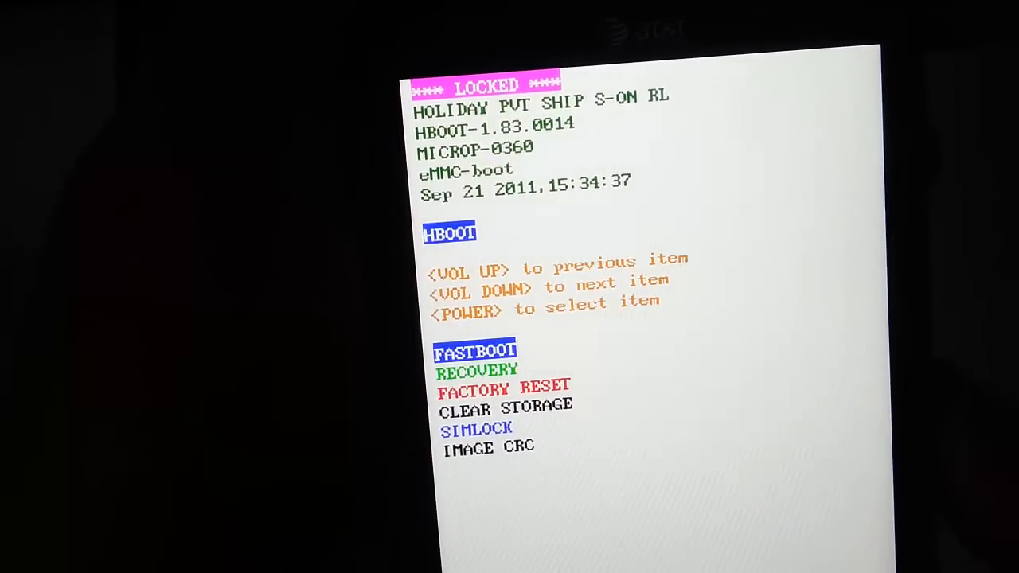
Move the bootloader menu highlight down from FASTBOOT to RECOVERY, toward FACTORY RESET.
key(volumedown)
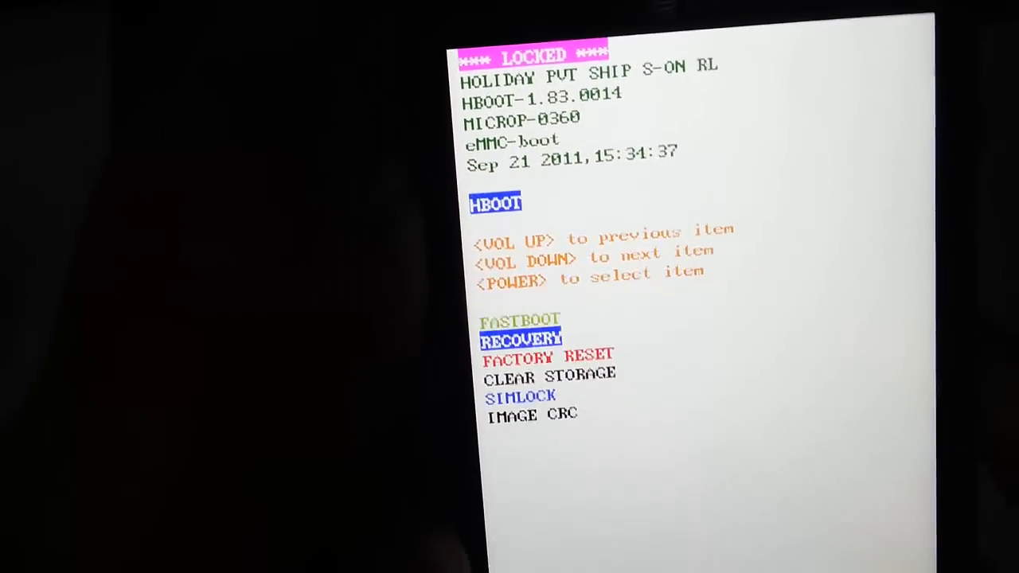